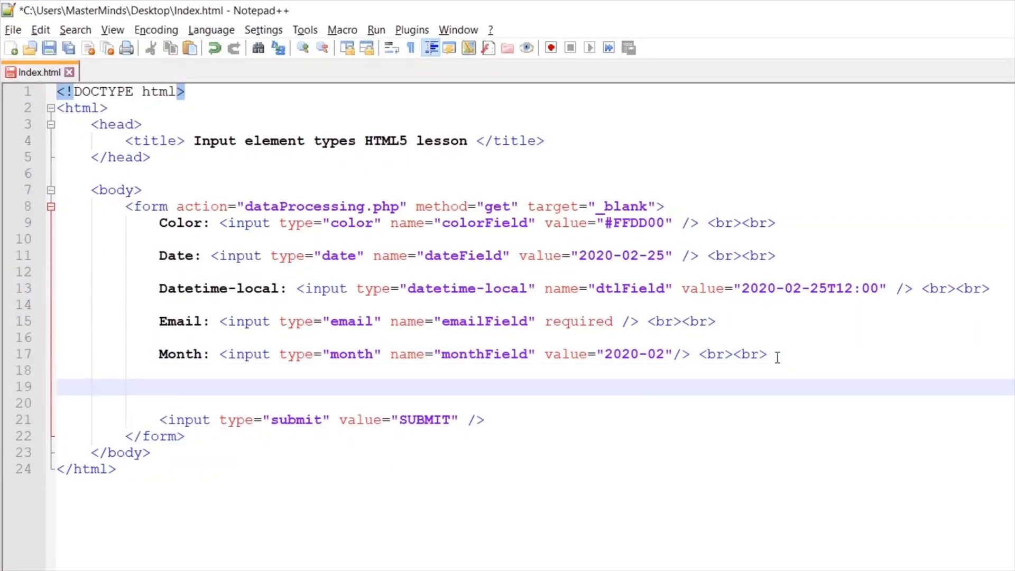
Write <input type="number" name="numberField" /> on line 19, above the submit input
{"action": "type", "text": "<input />"}
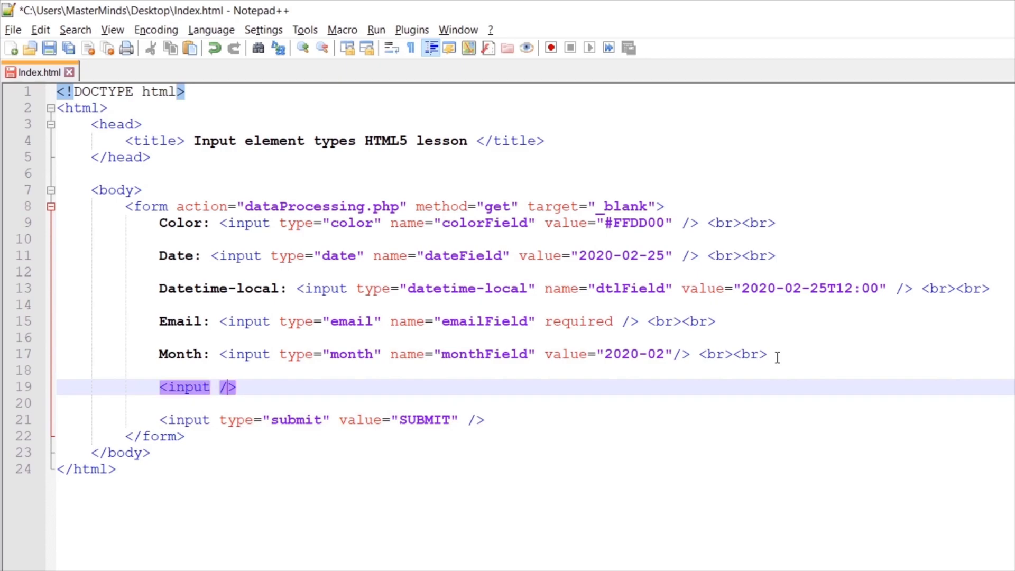
{"action": "type", "text": "type=\"\""}
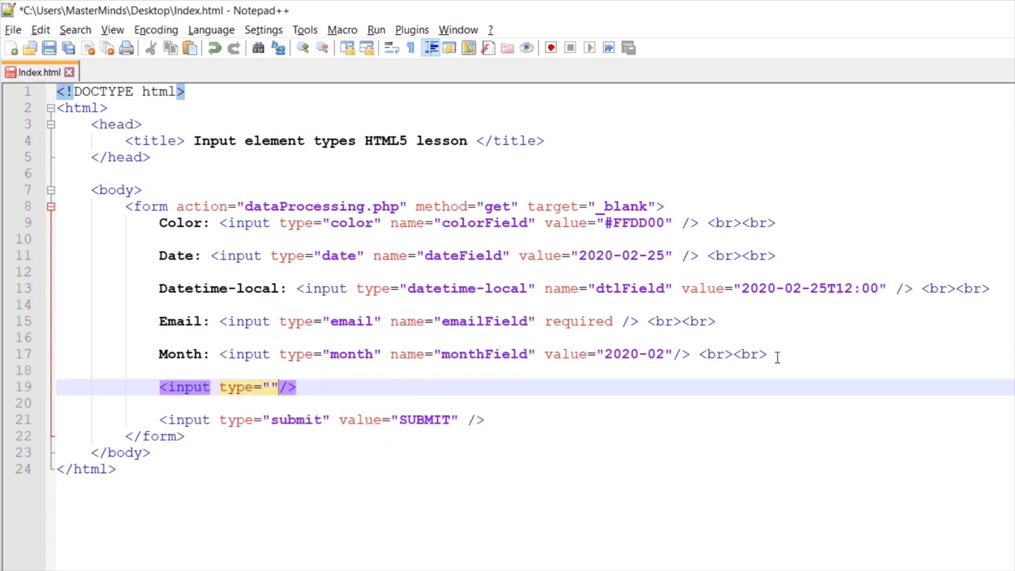
{"action": "type", "text": "name=\"\""}
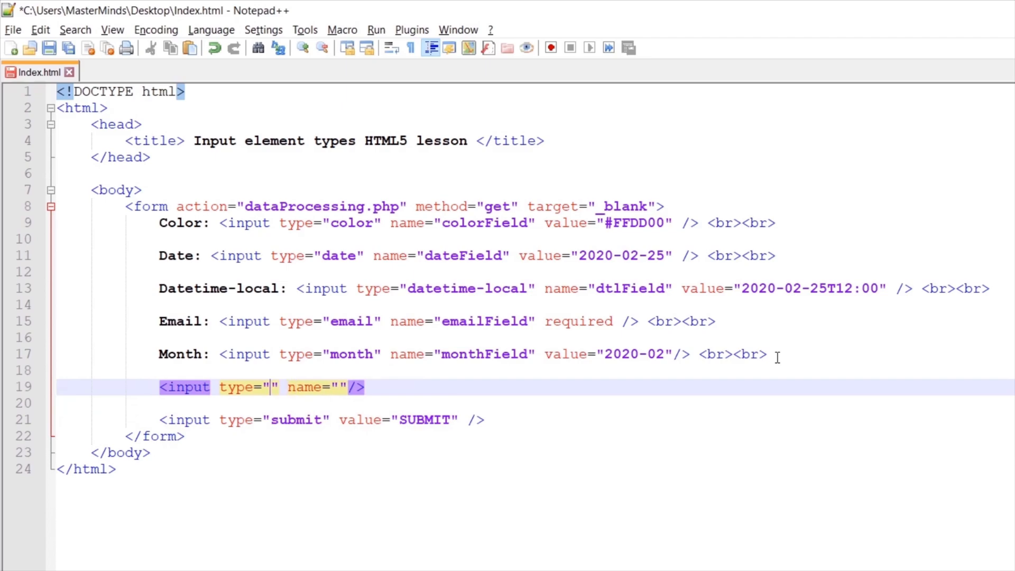
{"action": "type", "text": "number"}
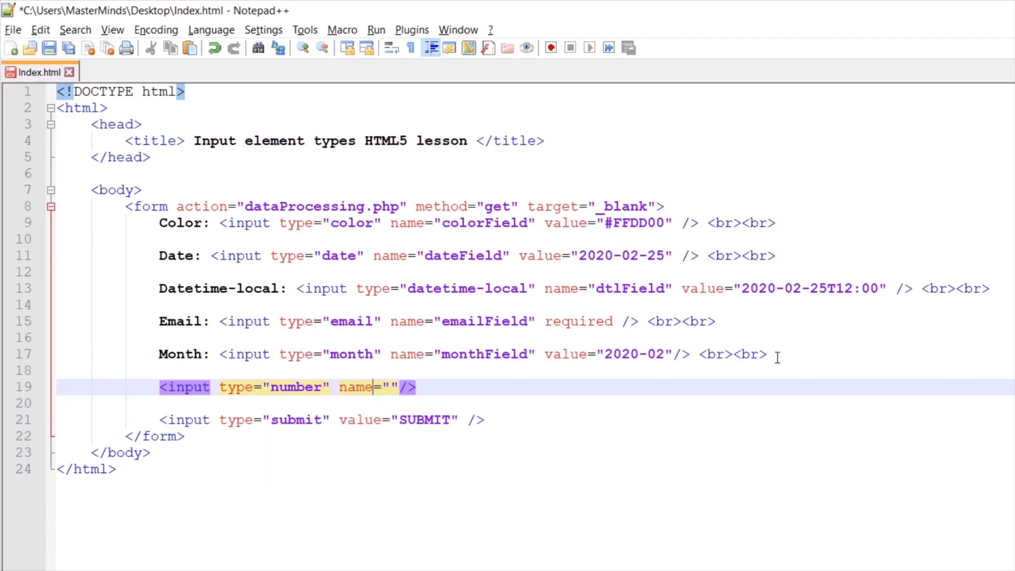
{"action": "type", "text": "numberField"}
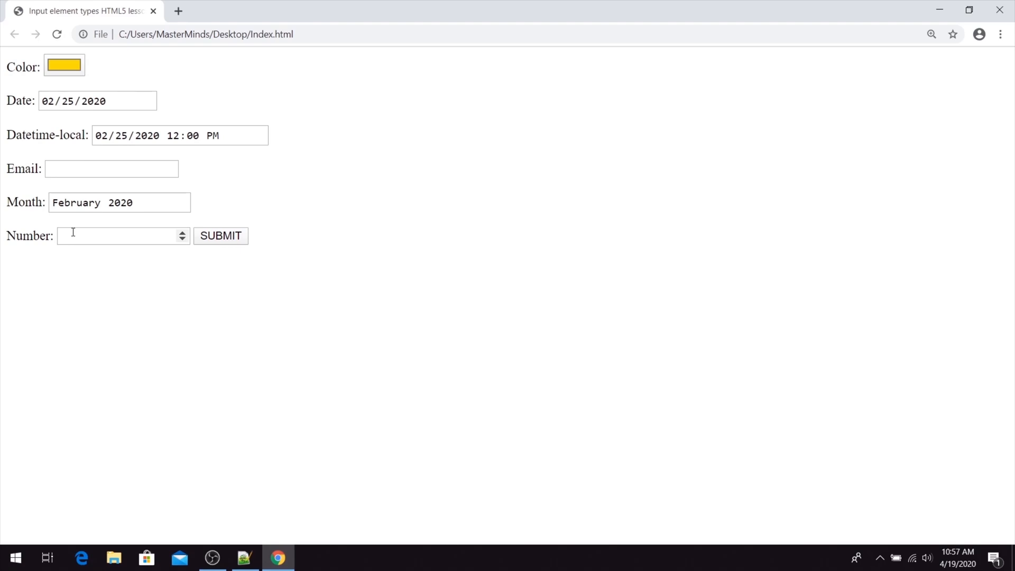
Enter digits into the rendered Number field and step the value down with the spinner
{"action": "left_click", "coordinate": [116, 236]}
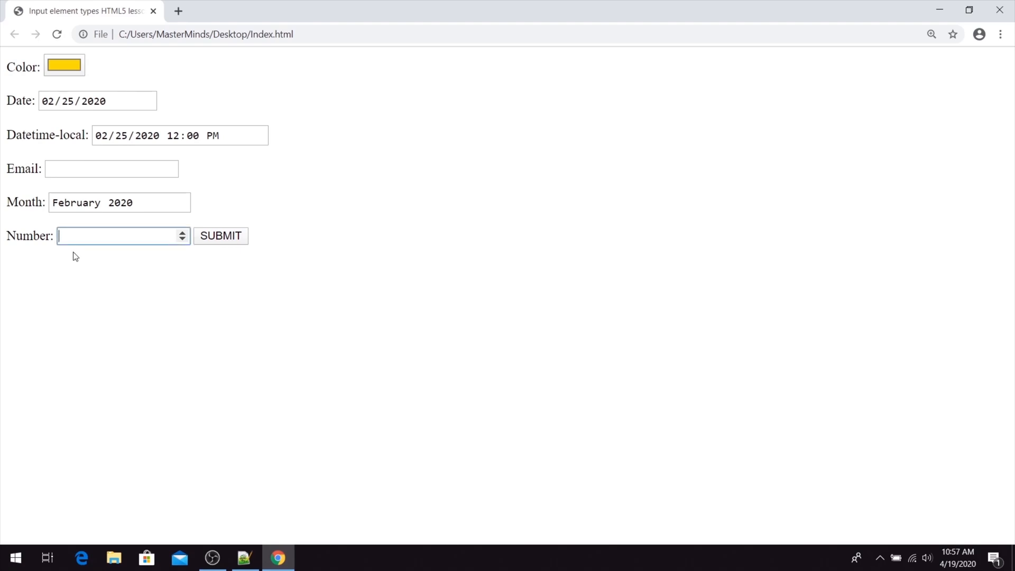
{"action": "type", "text": "123123123"}
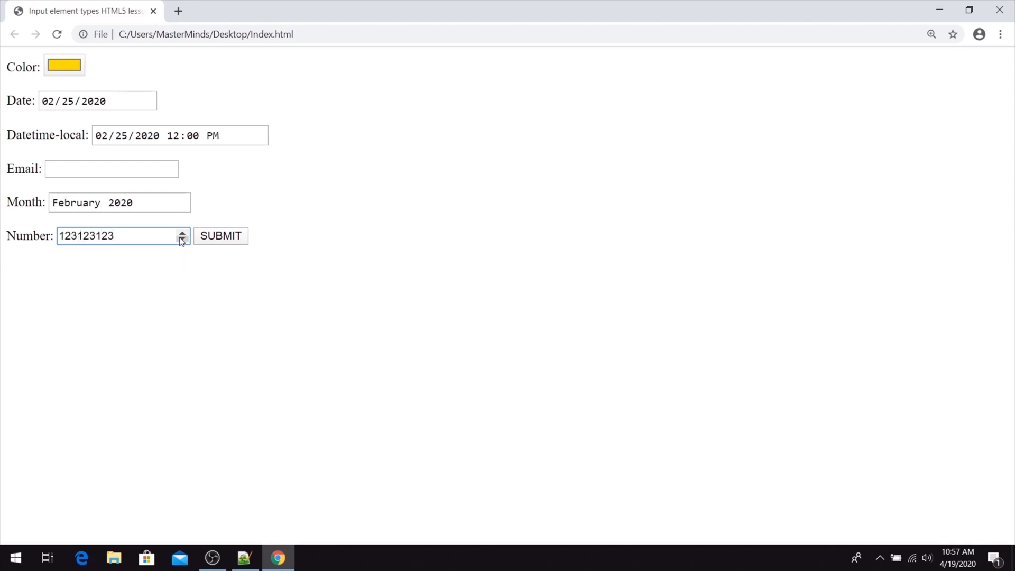
{"action": "left_click", "coordinate": [182, 232]}
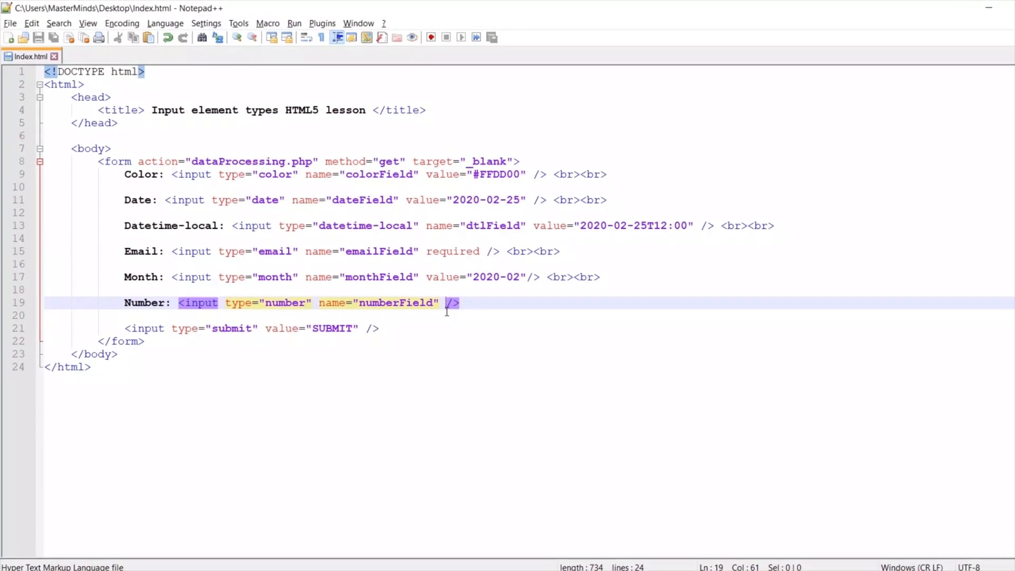
Add value="5" to the number input and follow it with <br><br> line breaks
{"action": "type", "text": "value=\""}
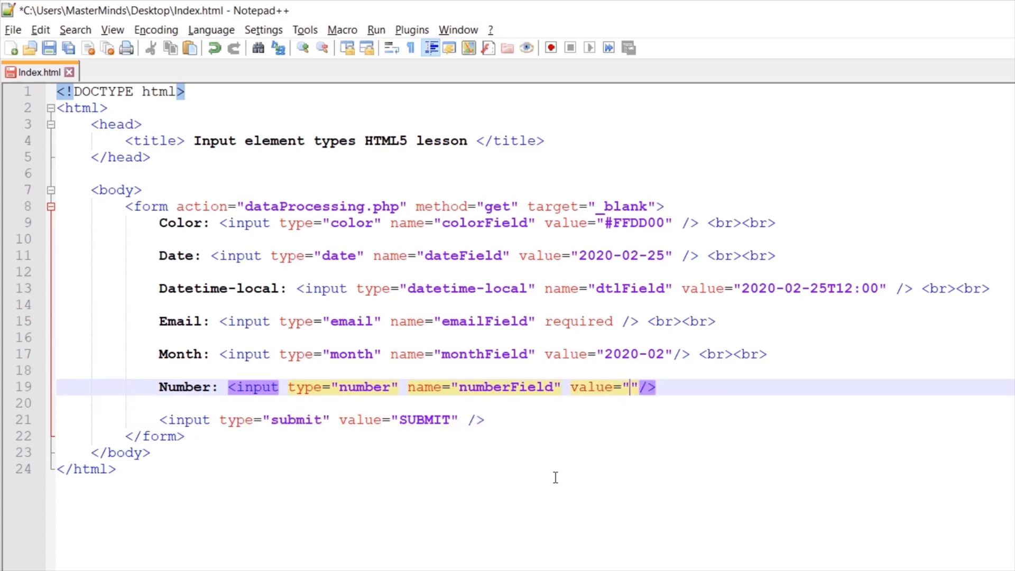
{"action": "type", "text": "5"}
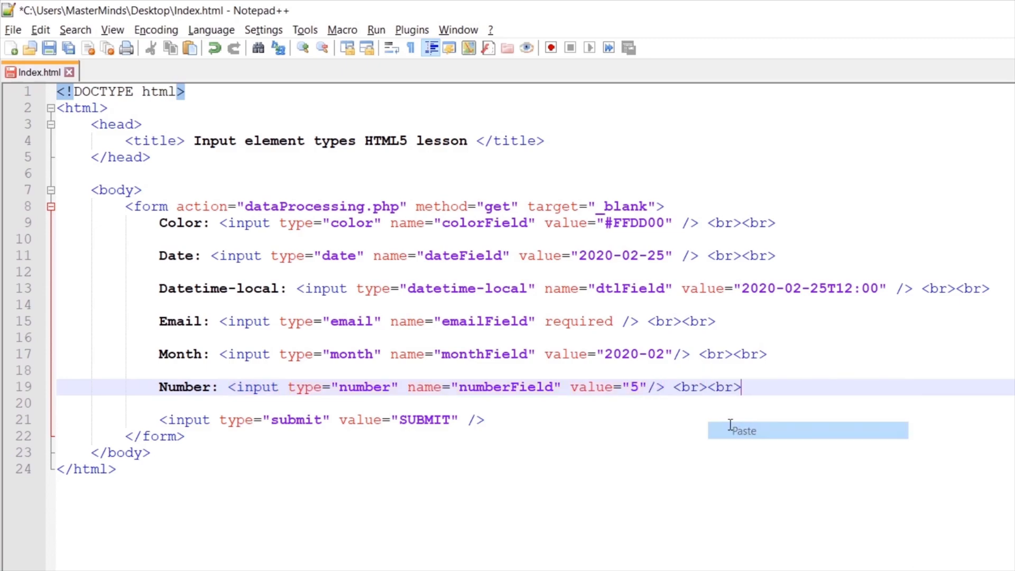
{"action": "left_click", "coordinate": [13, 30]}
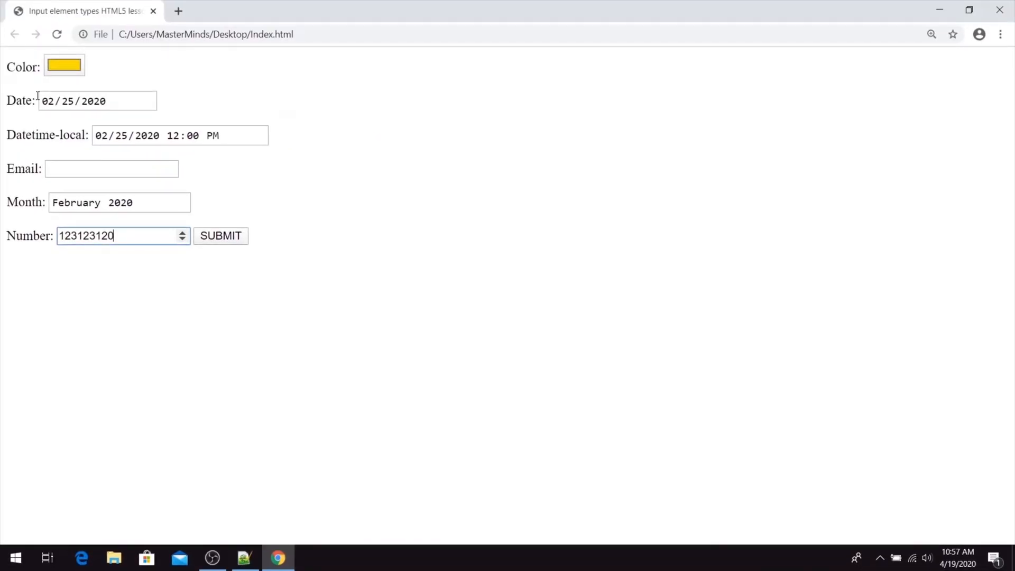
Reload the page so the Number field starts at 5 with SUBMIT below it
{"action": "type", "text": "5"}
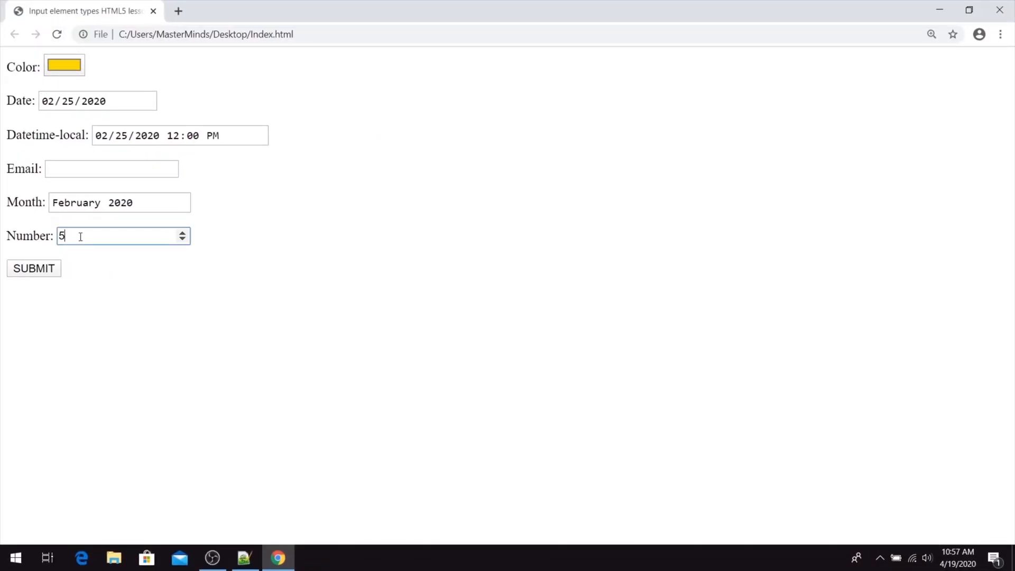